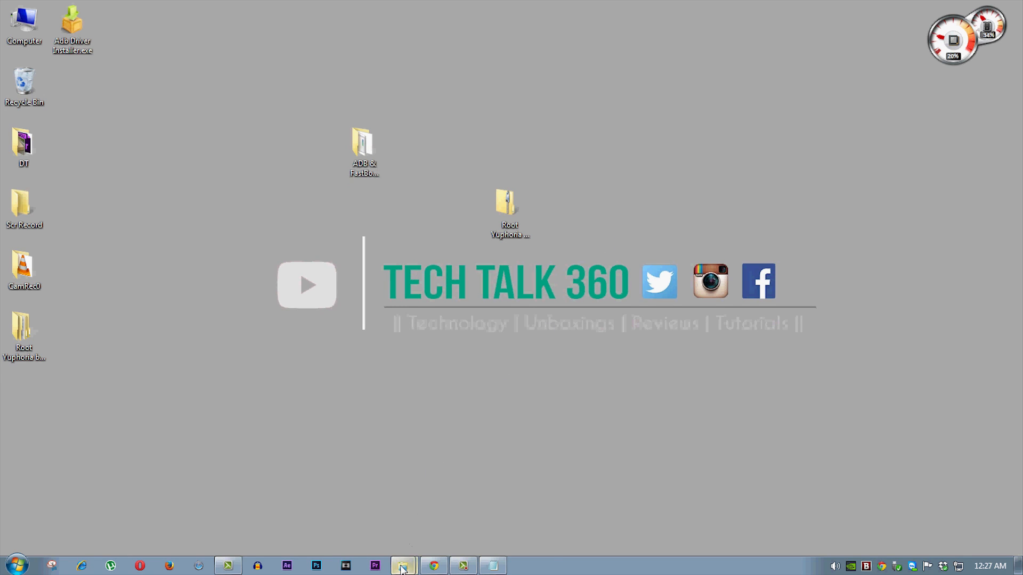
# Copy UPDATE-SuperSU-v2.46.zip from the Root Yuphoria folder, then bring up the phone's storage window
pyautogui.click(402, 566)
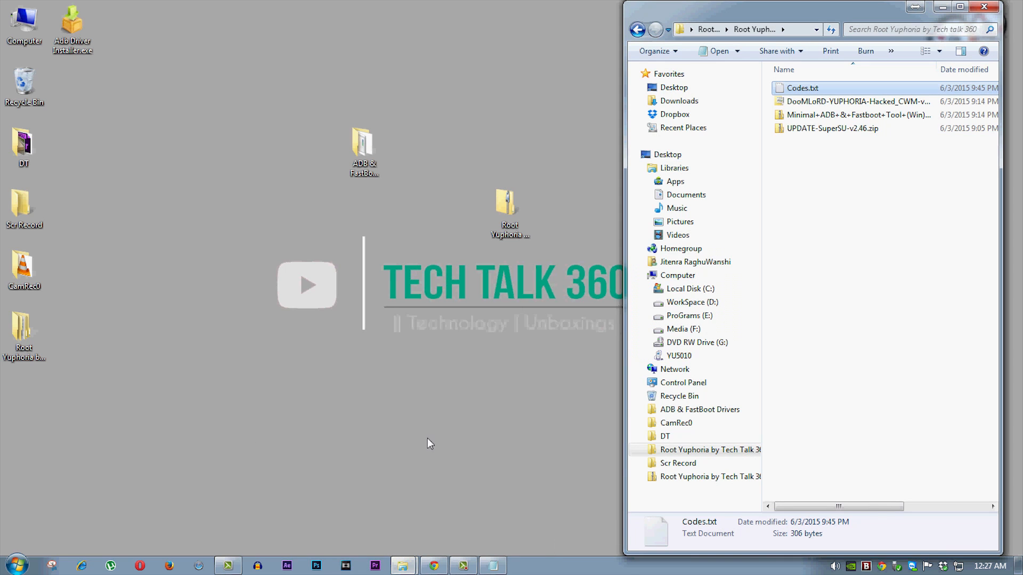
pyautogui.click(832, 128)
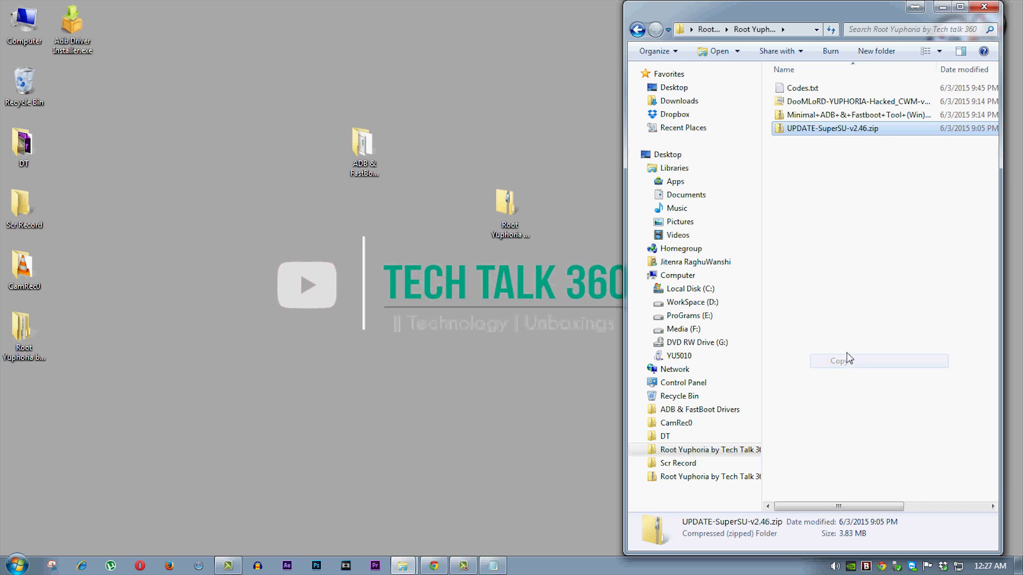
pyautogui.click(16, 564)
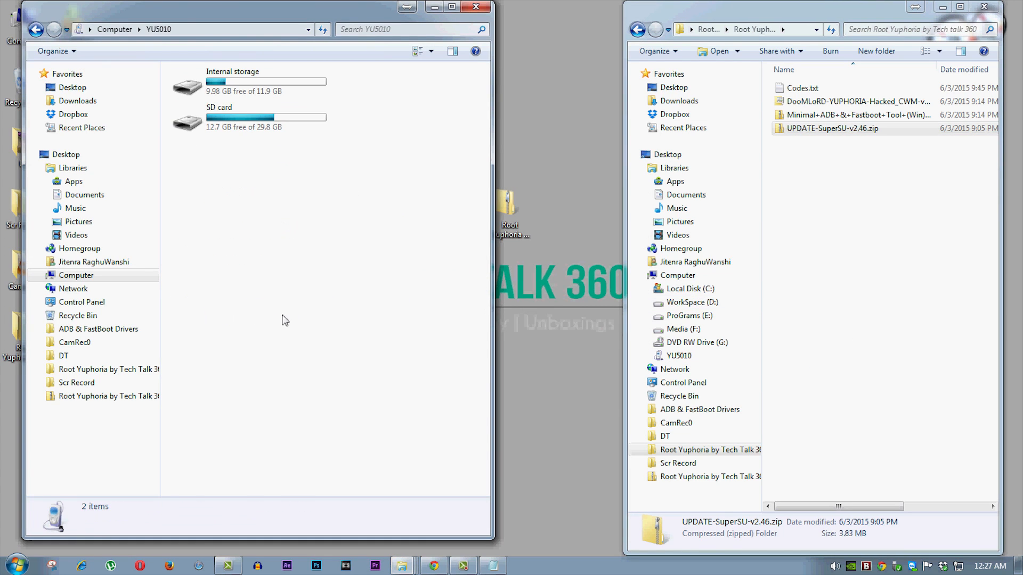
# Paste the SuperSU zip into the YU5010's SD card folder
pyautogui.doubleClick(185, 117)
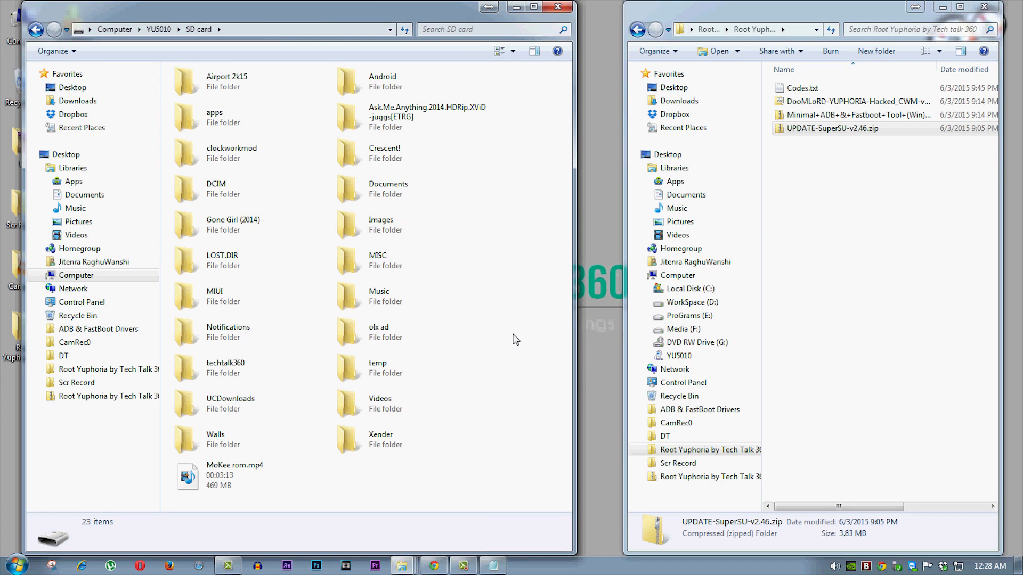
pyautogui.rightClick(515, 340)
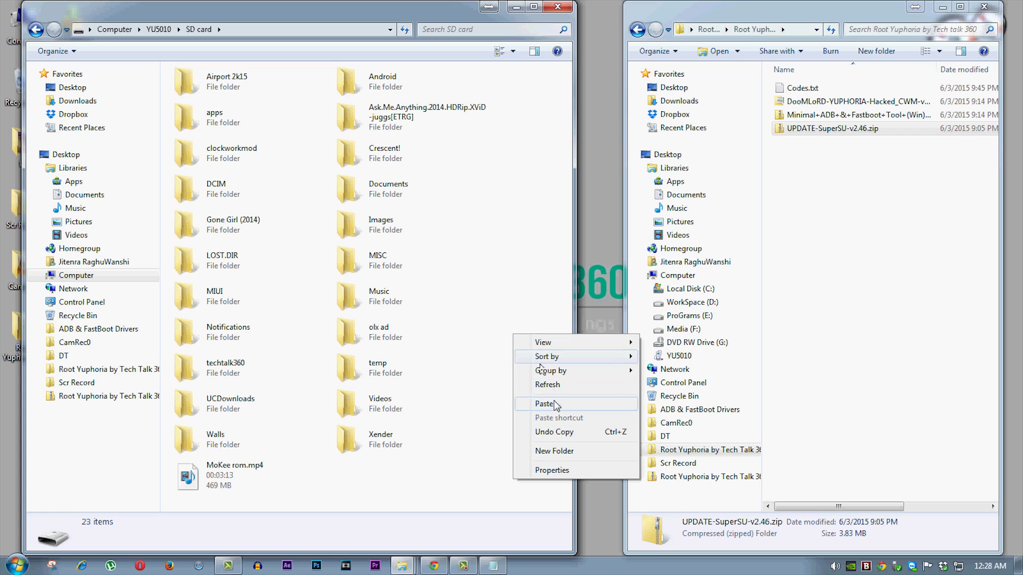
pyautogui.click(543, 403)
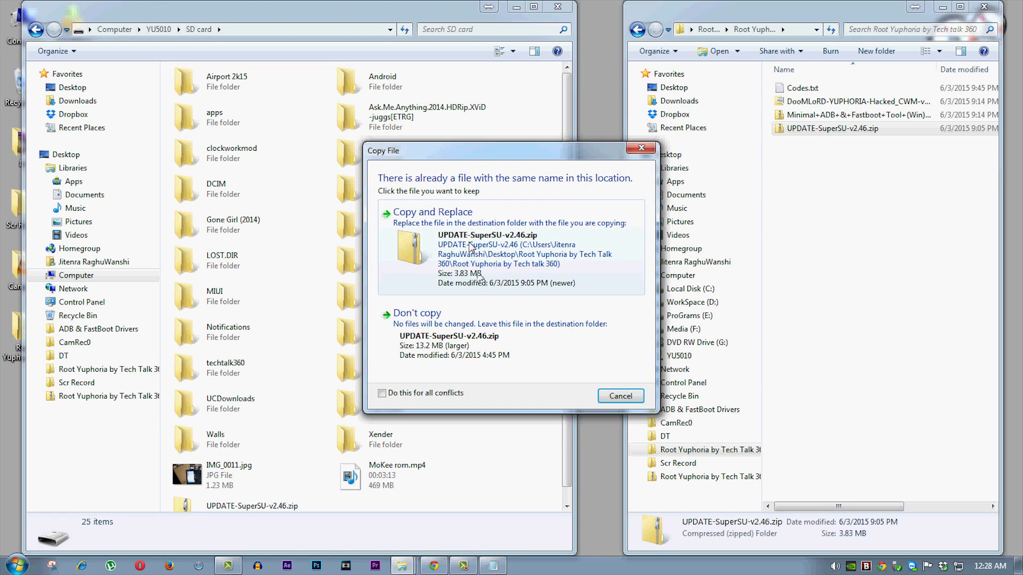